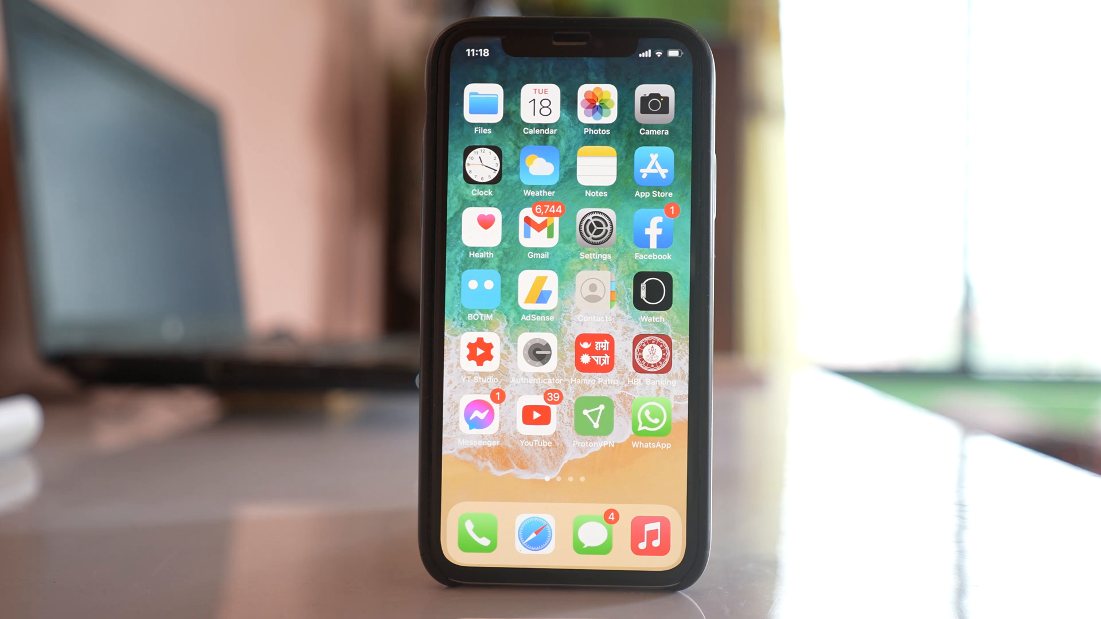
- Launch WhatsApp, enter the Life chat and bring up its Contact Info page
{"action": "left_click", "coordinate": [649, 416]}
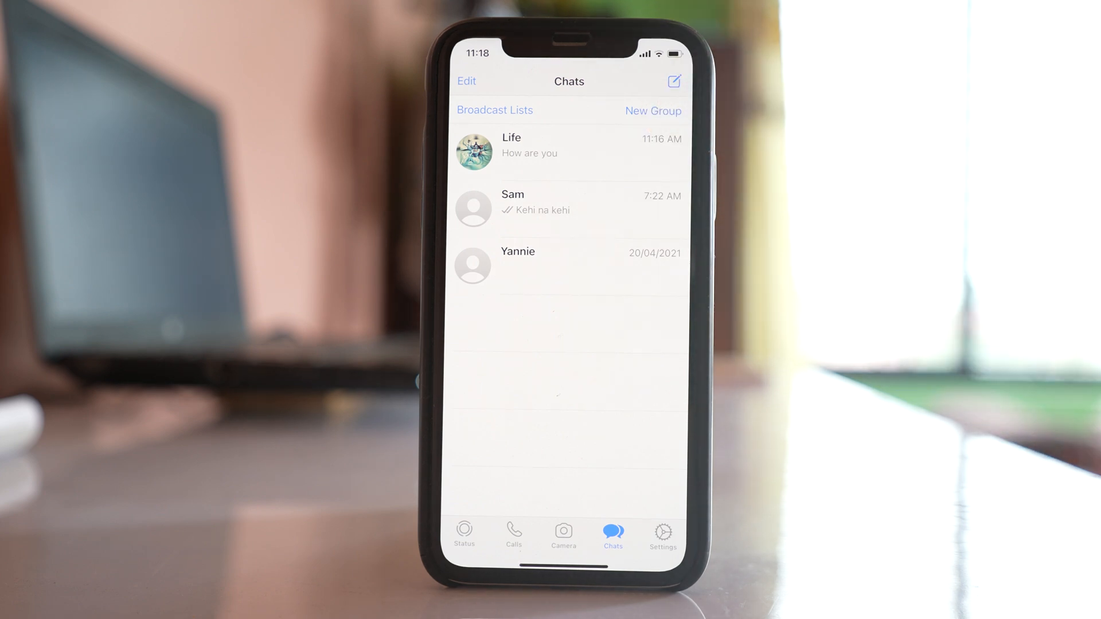
{"action": "left_click", "coordinate": [569, 146]}
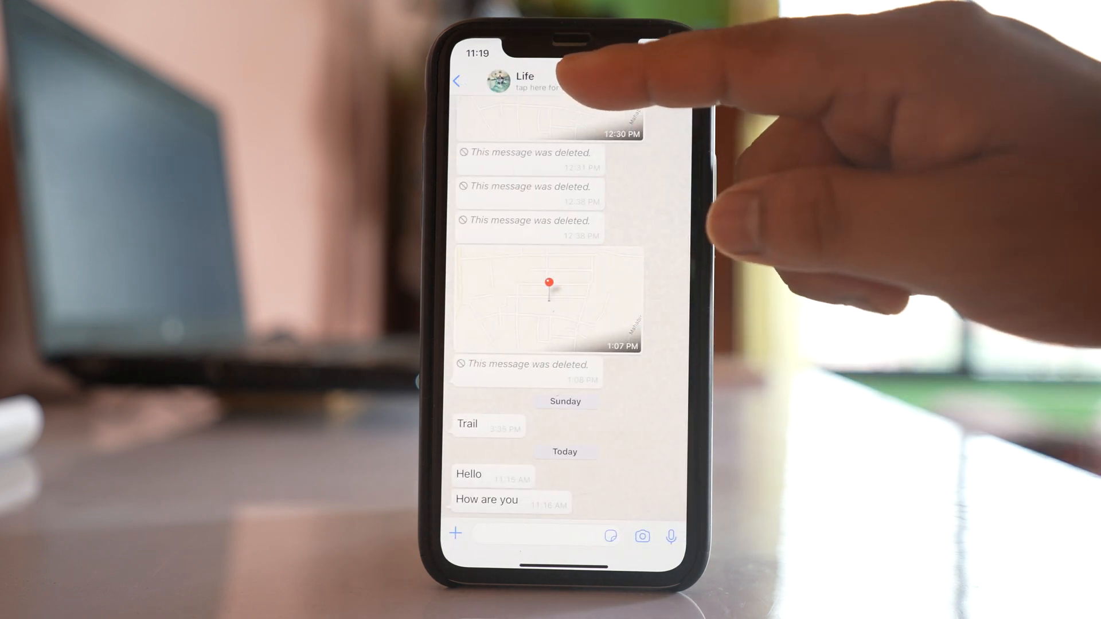
{"action": "left_click", "coordinate": [523, 81]}
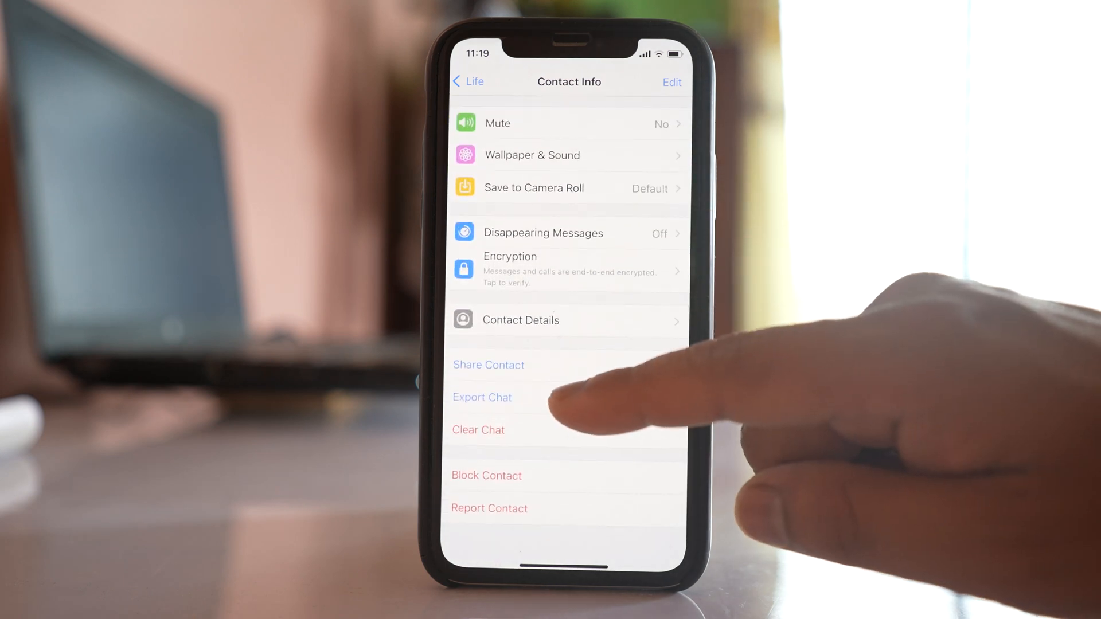
- Export the Life chat as a ZIP and scroll the share sheet to reveal Save to Files
{"action": "left_click", "coordinate": [481, 396]}
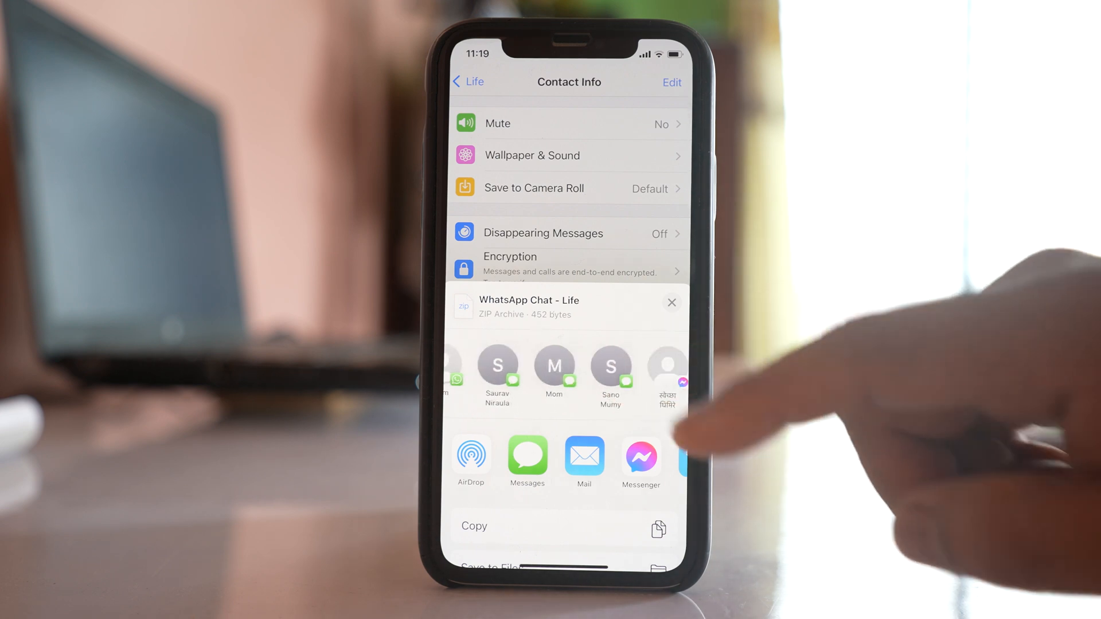
{"action": "scroll", "scroll_direction": "left", "scroll_amount": 3}
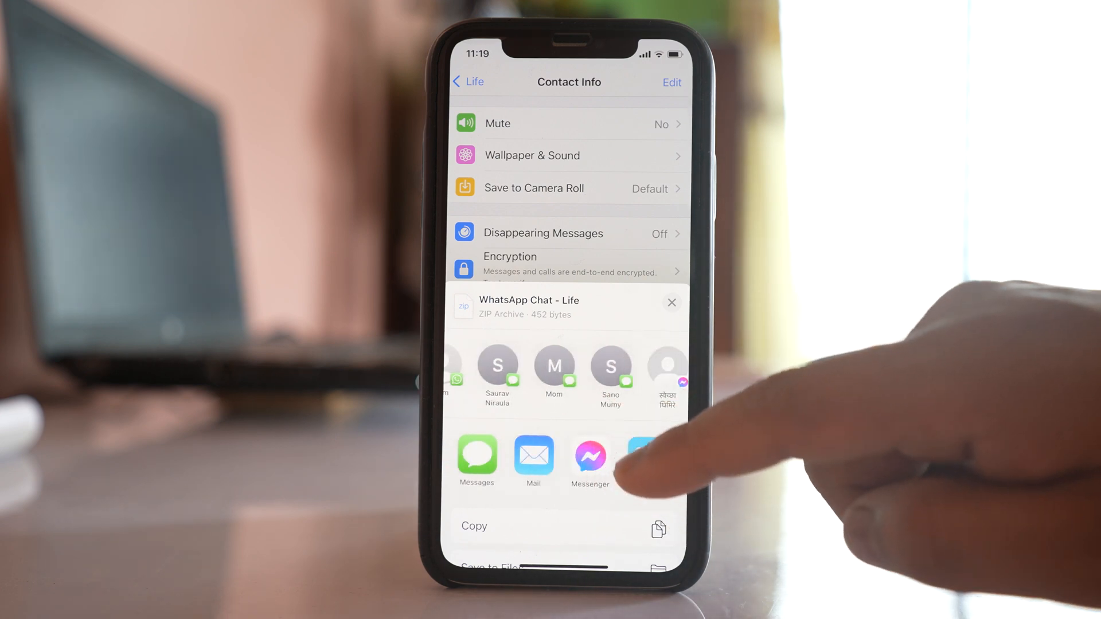
{"action": "scroll", "scroll_direction": "left", "scroll_amount": 3}
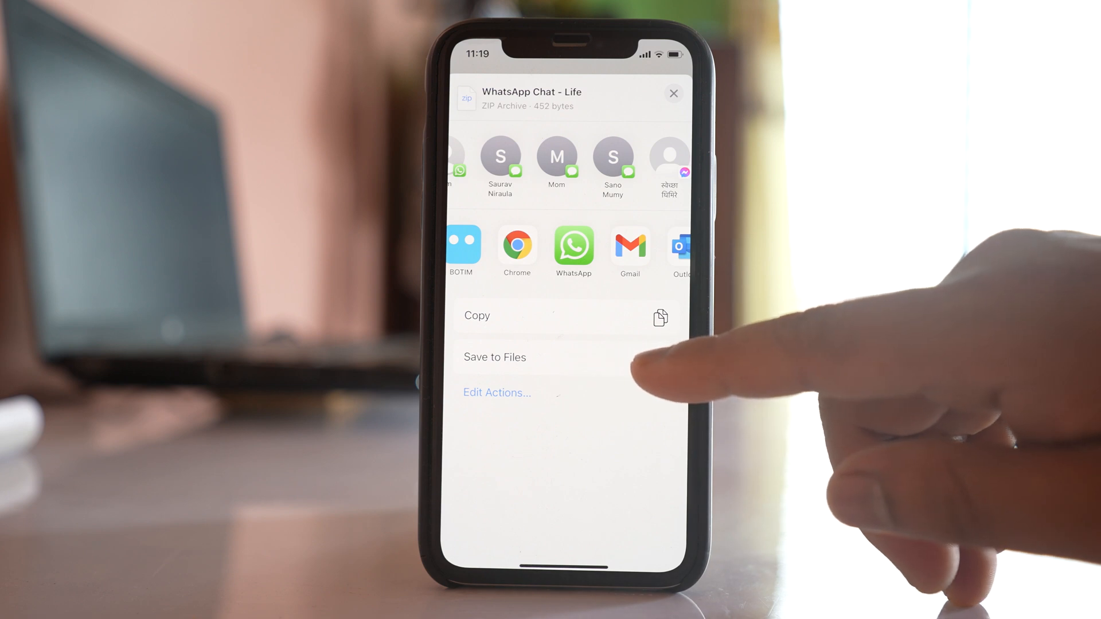
- Save the exported ZIP to a folder under On My iPhone in Files
{"action": "left_click", "coordinate": [494, 358]}
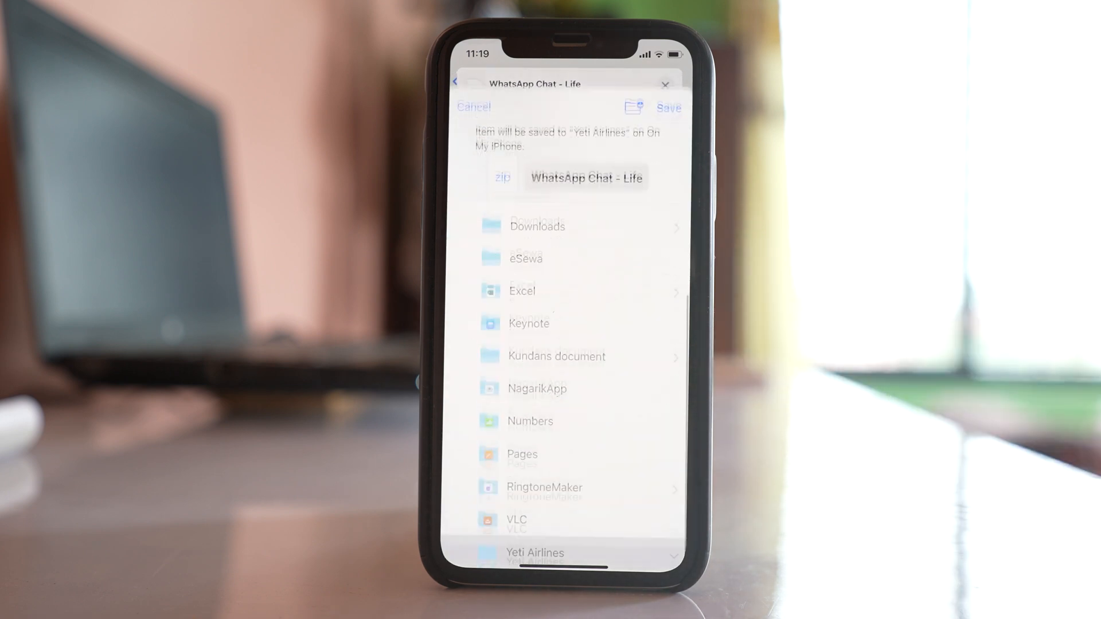
{"action": "scroll", "scroll_direction": "down", "scroll_amount": 3}
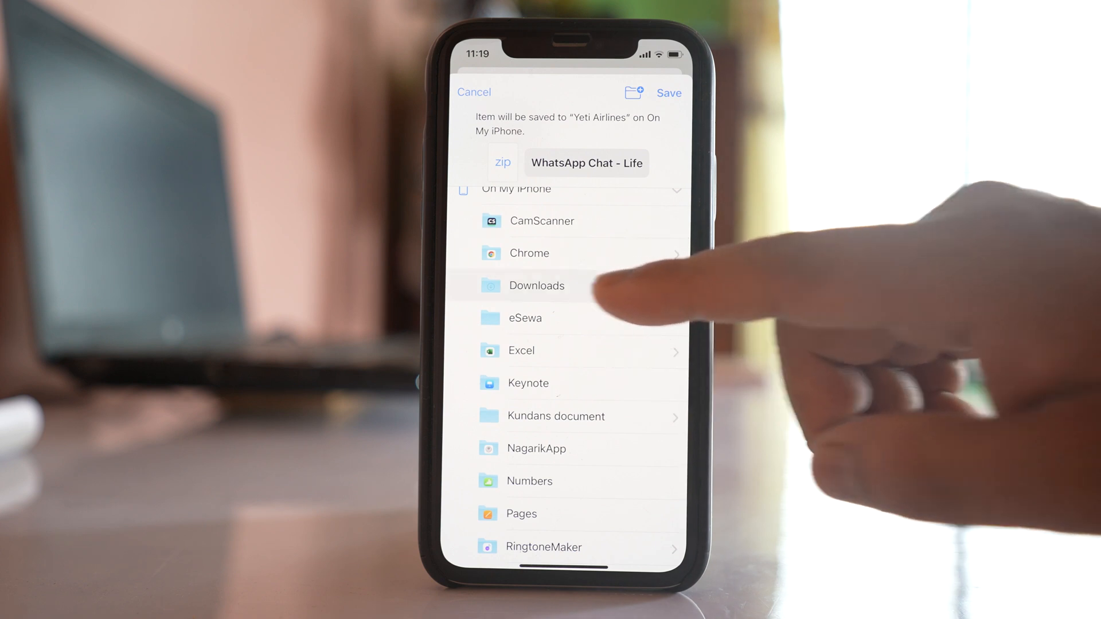
{"action": "left_click", "coordinate": [474, 91]}
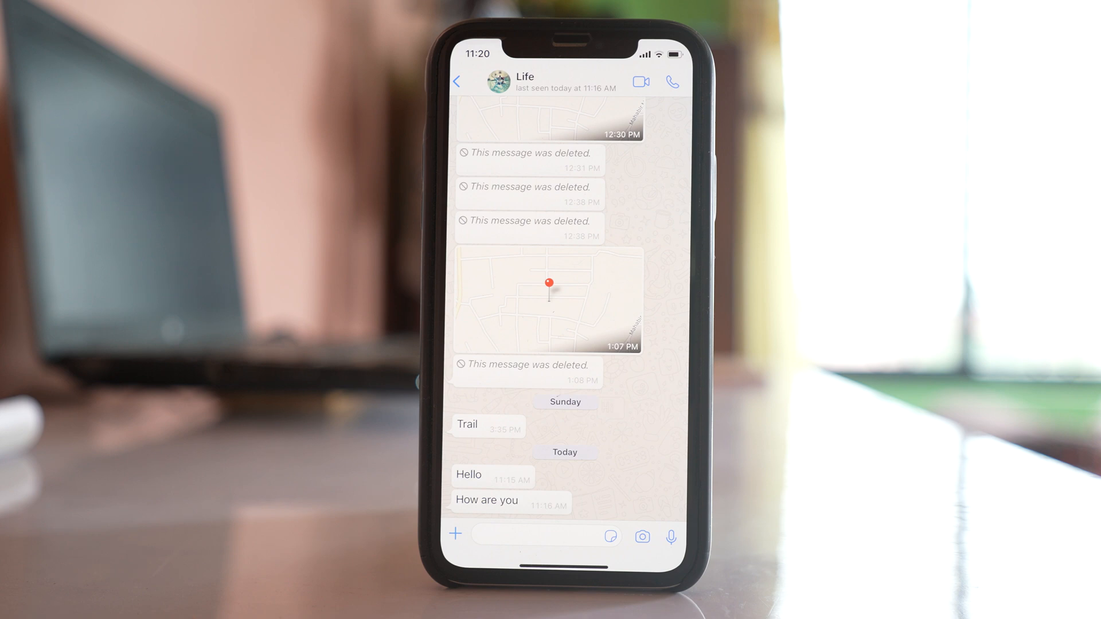
- Navigate from Chats to Settings > Chats > Chat Backup
{"action": "left_click", "coordinate": [460, 83]}
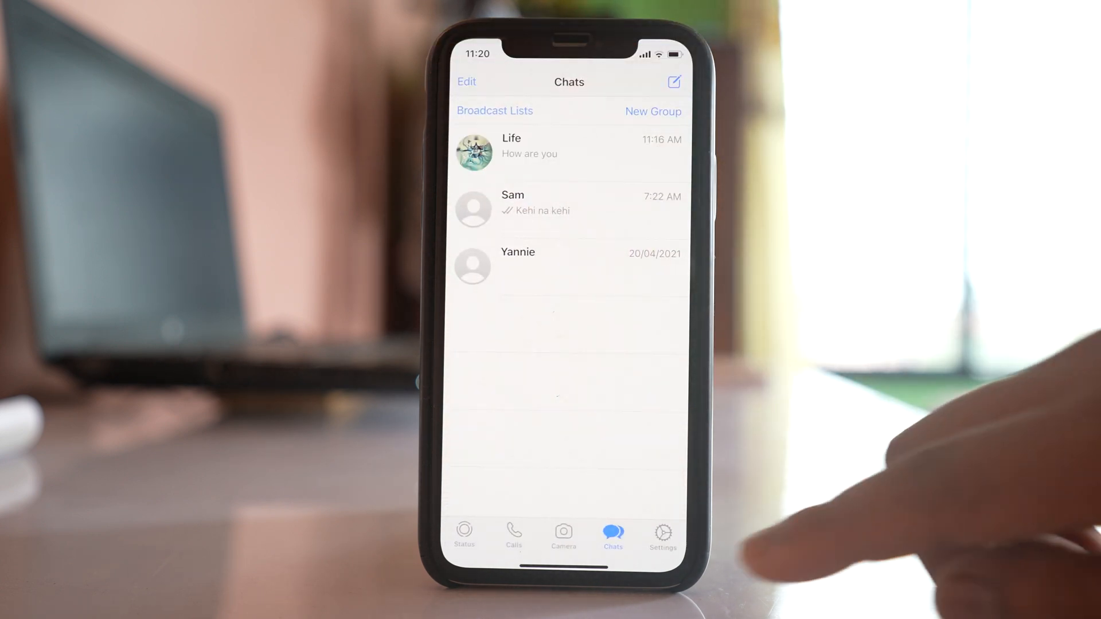
{"action": "left_click", "coordinate": [660, 536]}
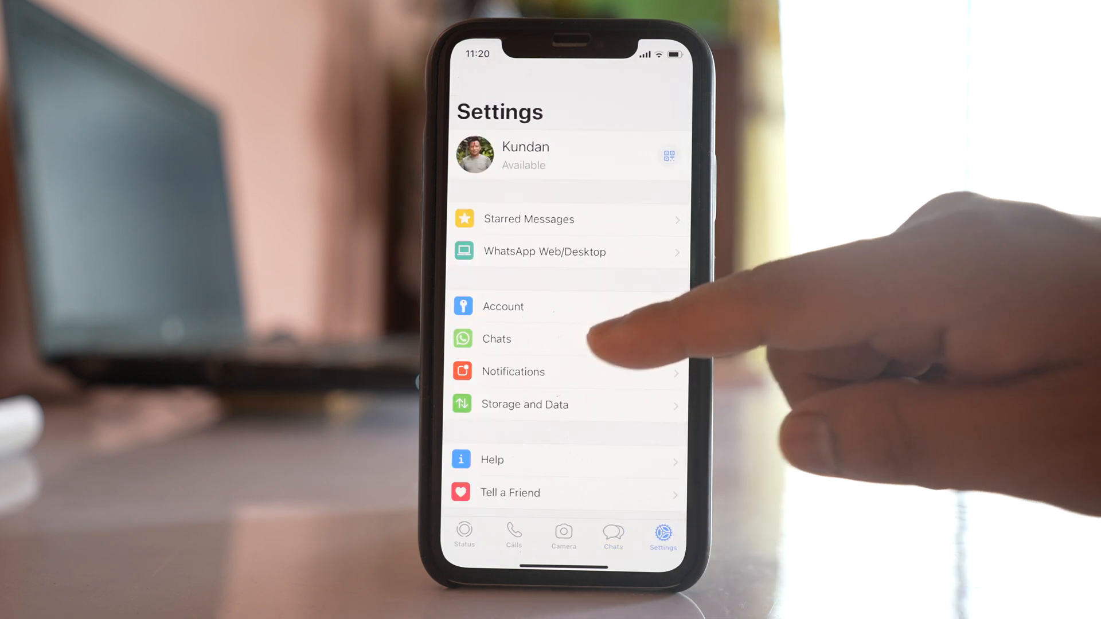
{"action": "left_click", "coordinate": [495, 339]}
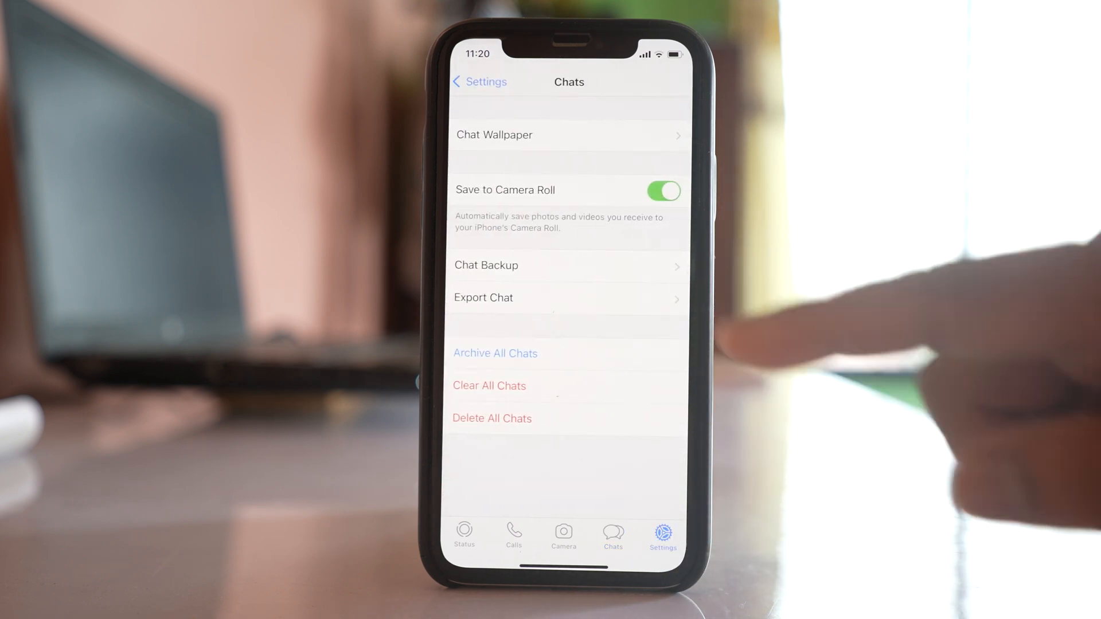
{"action": "left_click", "coordinate": [485, 265]}
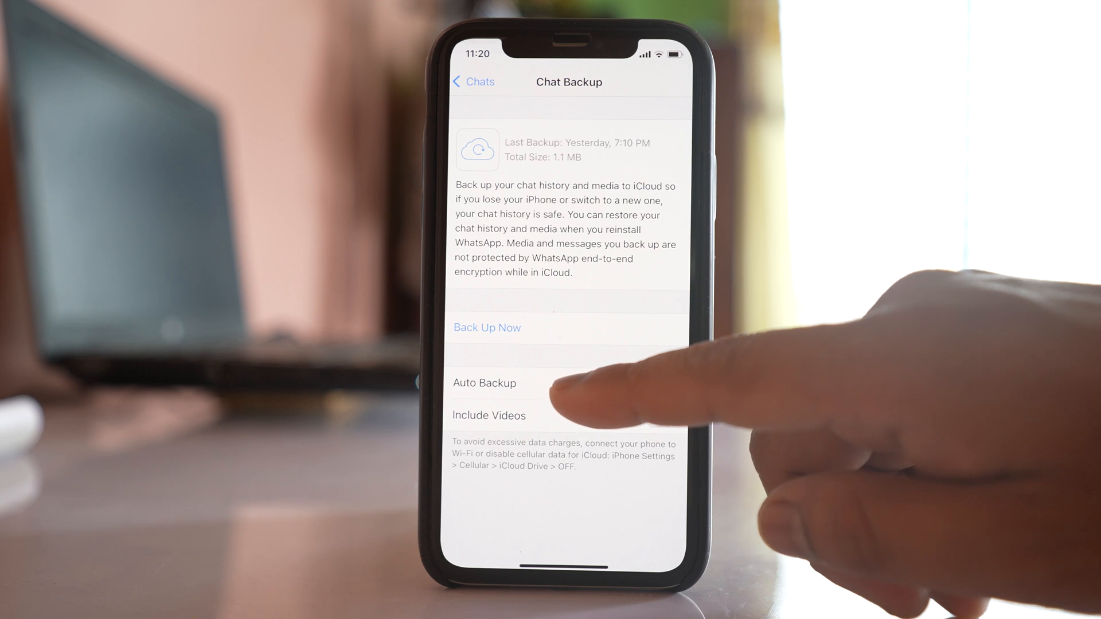
- Set Auto Backup to Daily and return to the Chat Backup page
{"action": "left_click", "coordinate": [483, 383]}
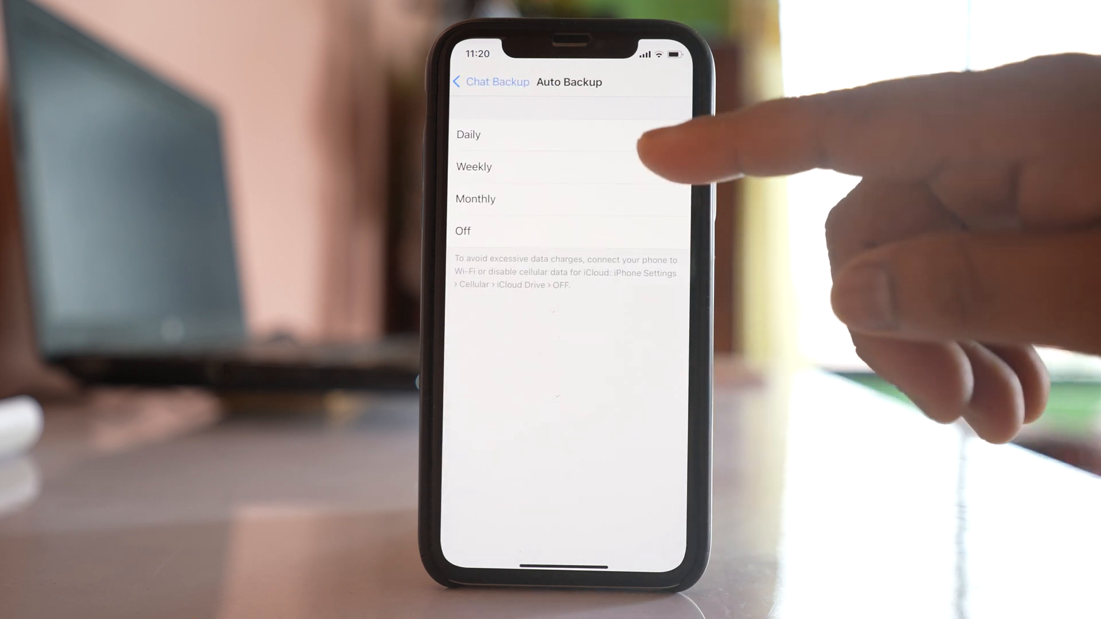
{"action": "left_click", "coordinate": [469, 134]}
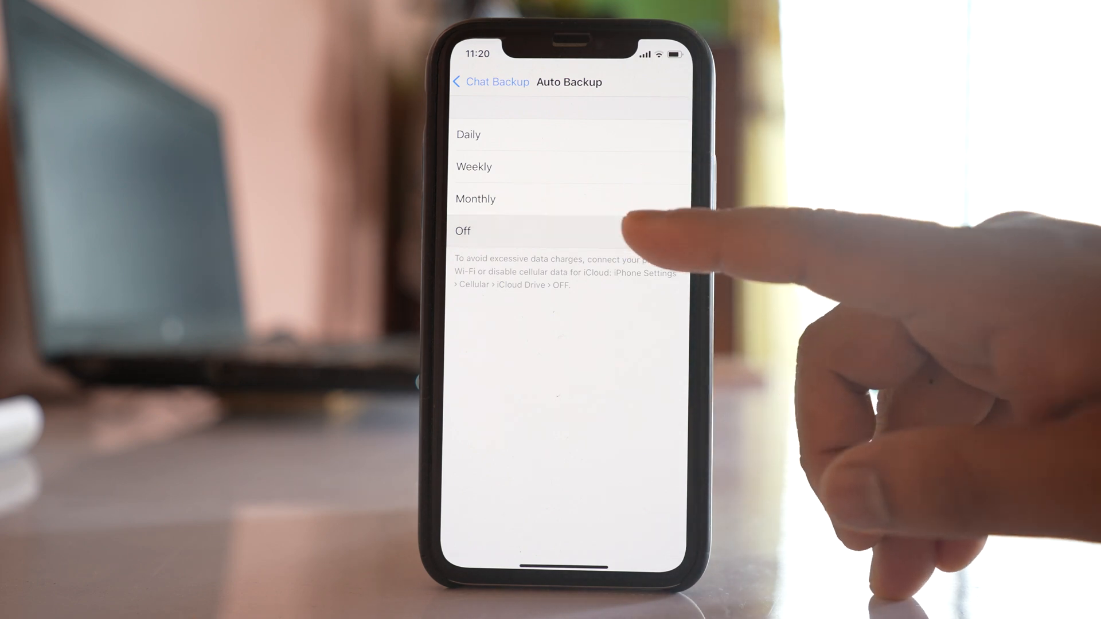
{"action": "left_click", "coordinate": [492, 231]}
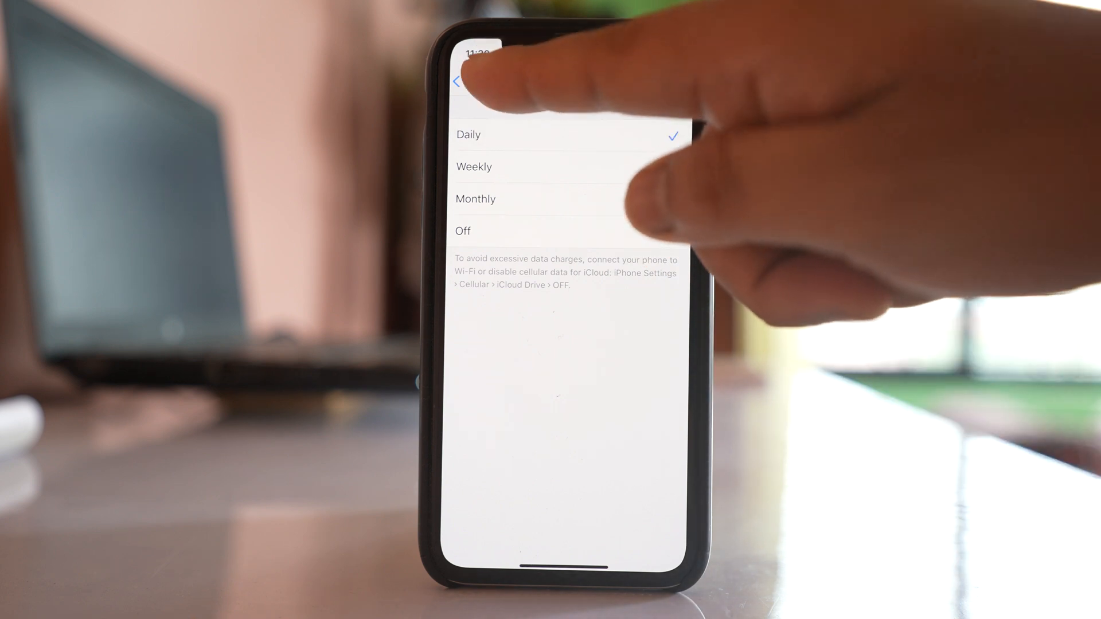
{"action": "left_click", "coordinate": [461, 81]}
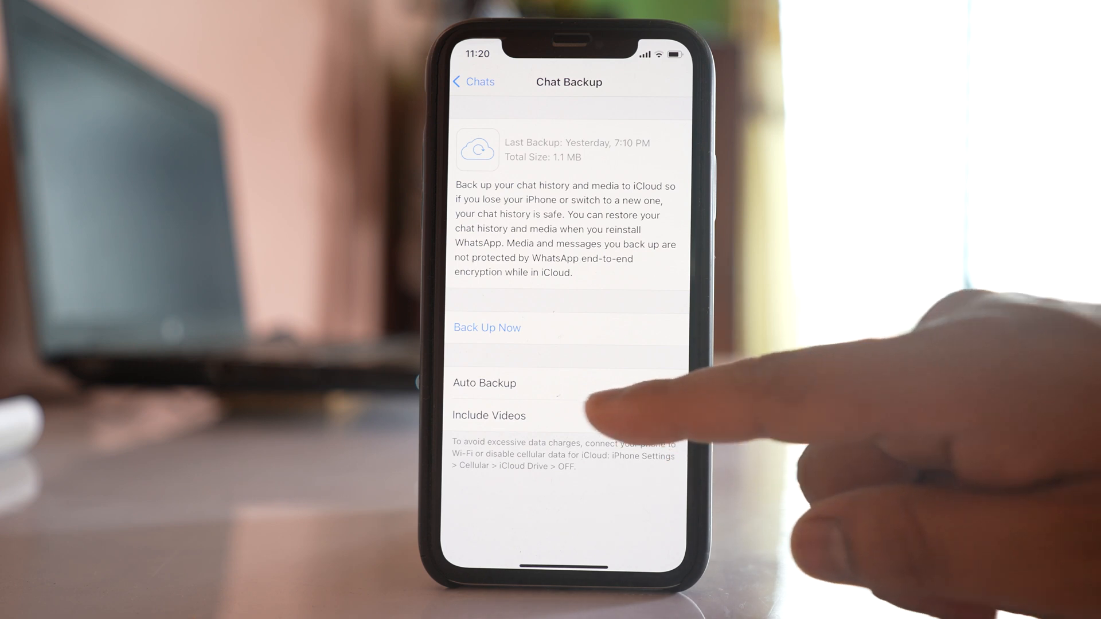
- Run Back Up Now so the last iCloud backup shows Today, 11:21 AM
{"action": "left_click", "coordinate": [484, 383]}
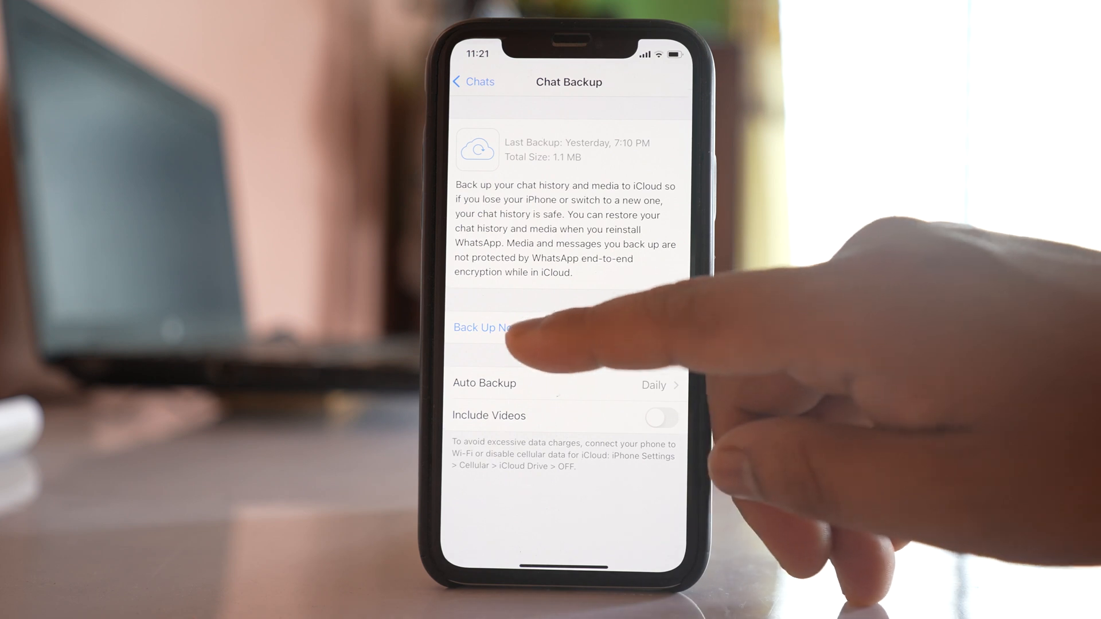
{"action": "left_click", "coordinate": [483, 327]}
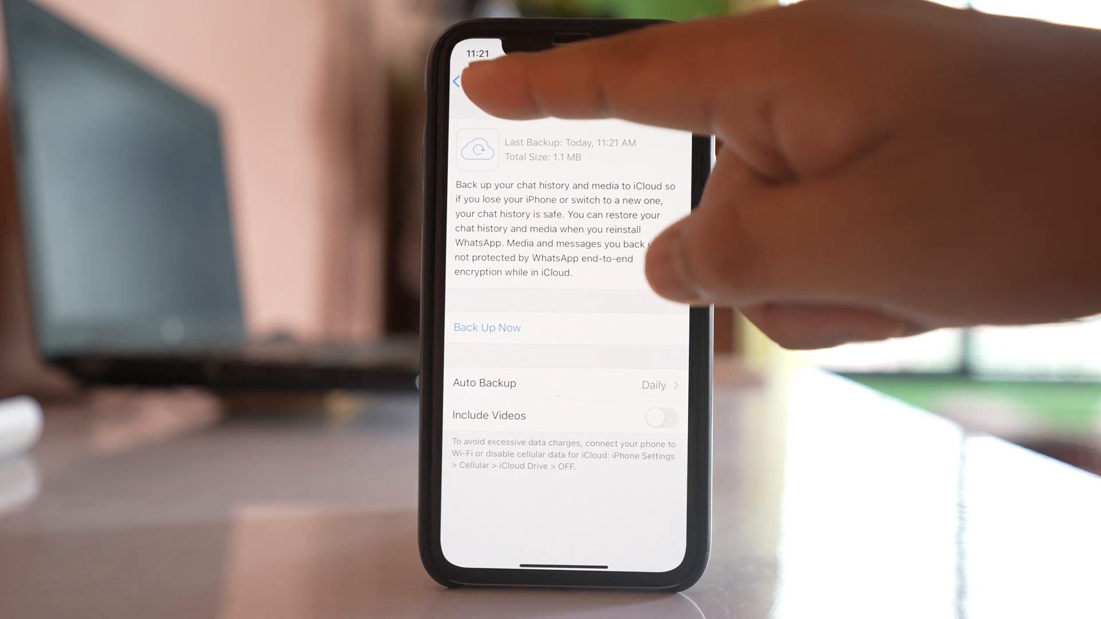
- Reach Account > Delete My Account and activate the phone number field
{"action": "left_click", "coordinate": [459, 80]}
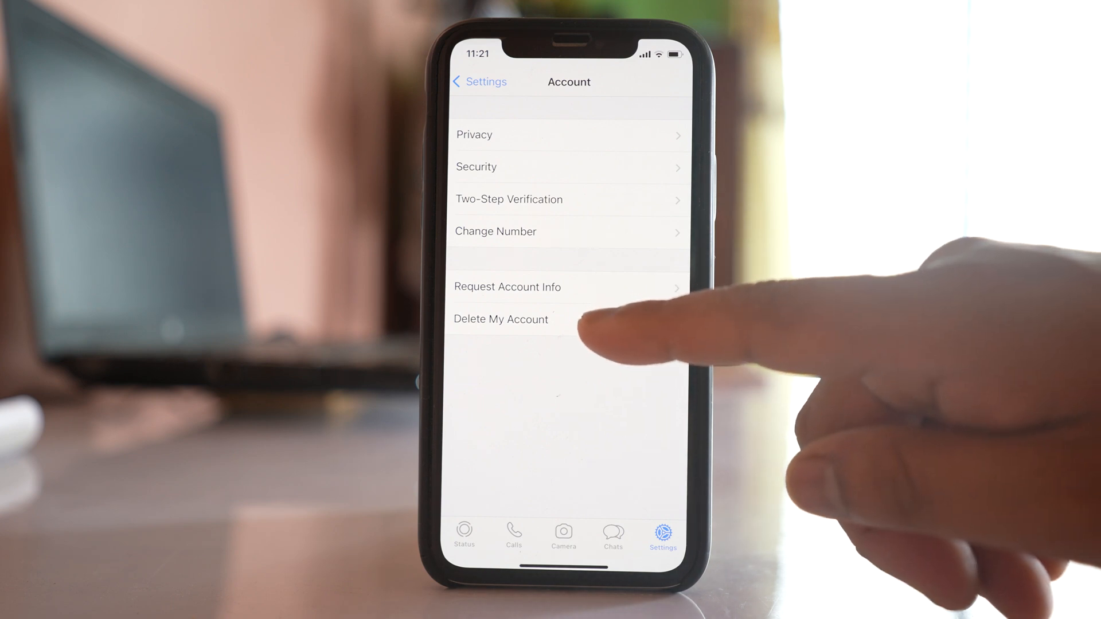
{"action": "left_click", "coordinate": [500, 318]}
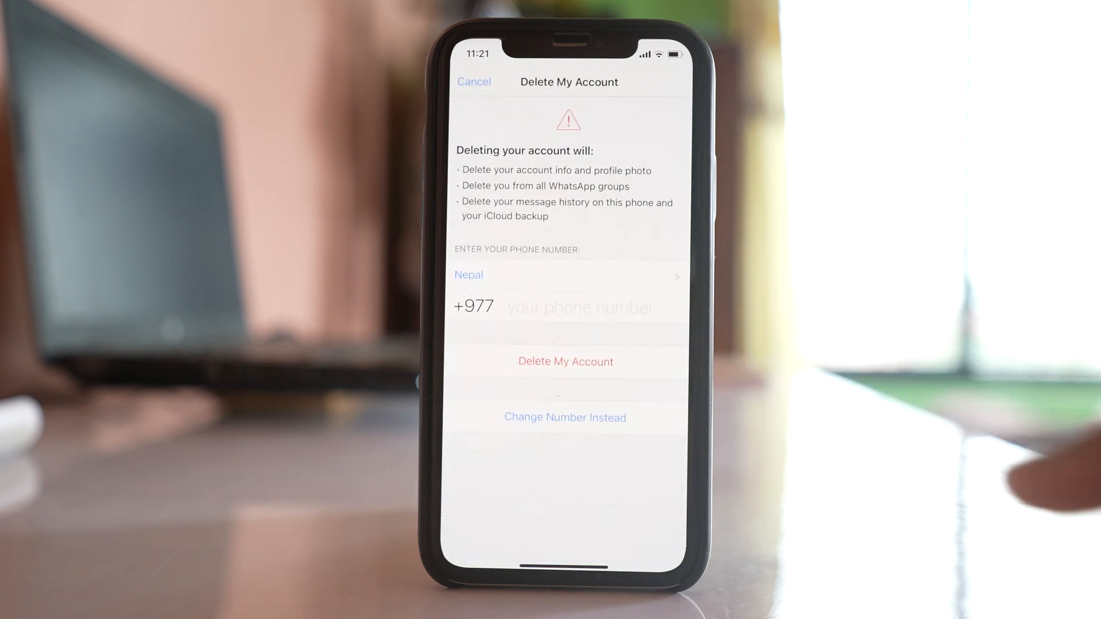
{"action": "left_click", "coordinate": [581, 307]}
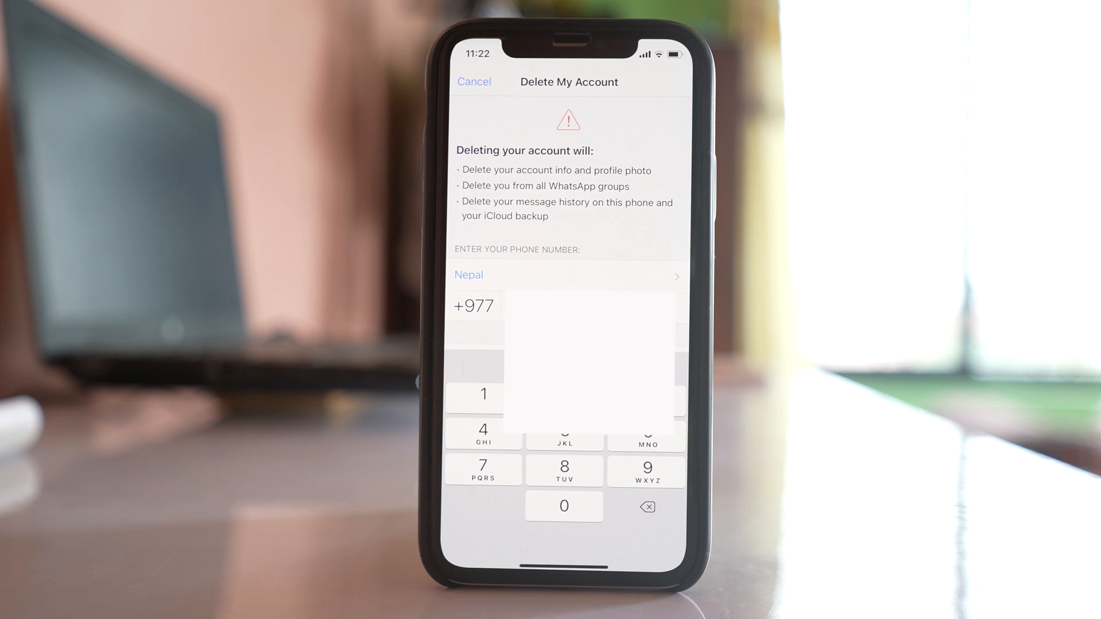